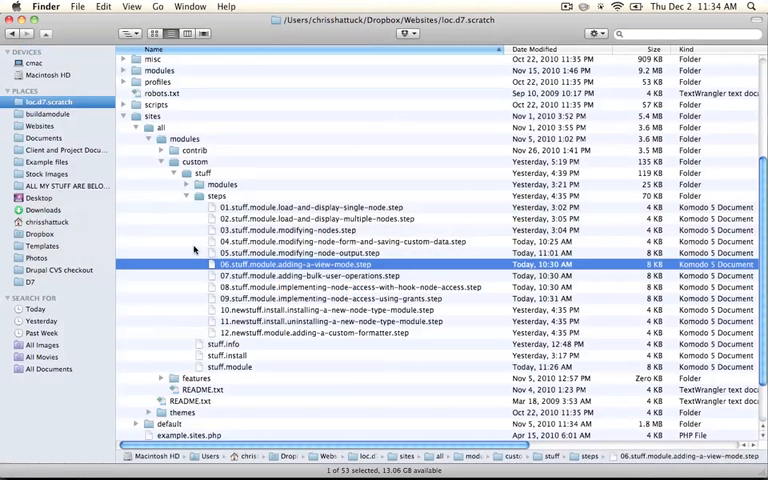
Open the adding-bulk-user-operations step file from the stuff module's steps folder
{"action": "left_click", "coordinate": [320, 276]}
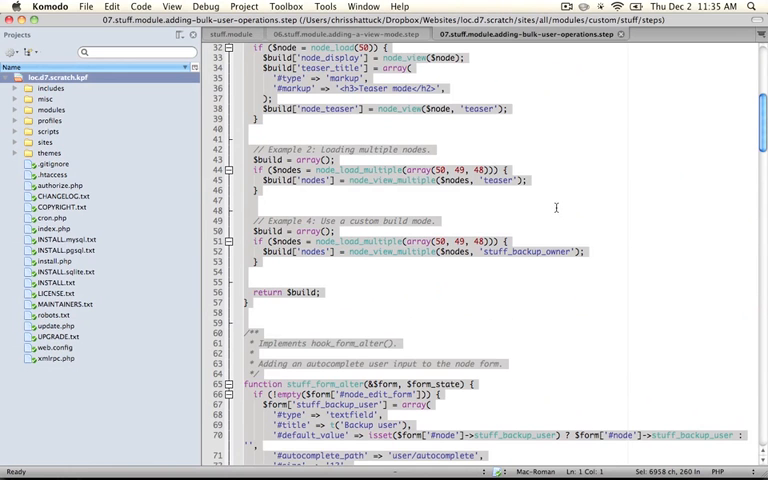
Review stuff.module's 'Clear backup user information' node operation and stuff_clear_backup_users() callback
{"action": "left_click", "coordinate": [230, 32]}
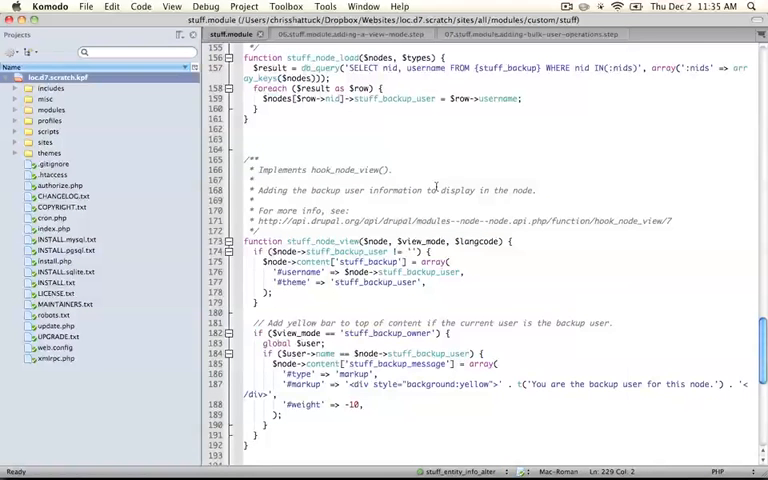
{"action": "scroll", "scroll_direction": "down", "scroll_amount": 3}
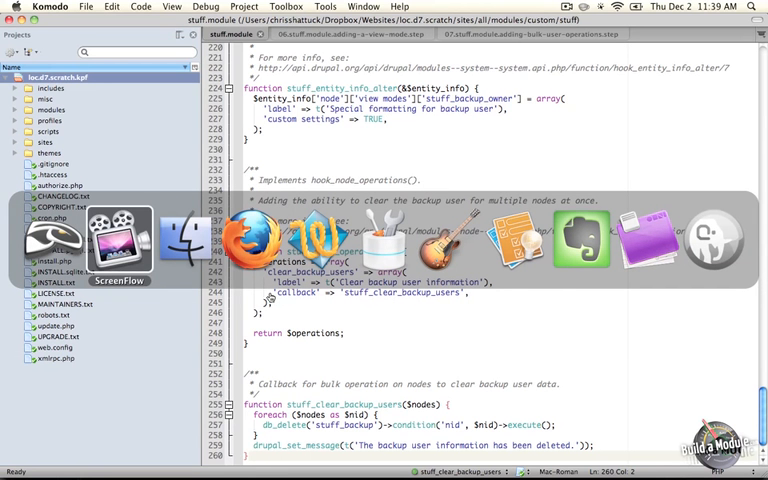
{"action": "mouse_move", "coordinate": [252, 244]}
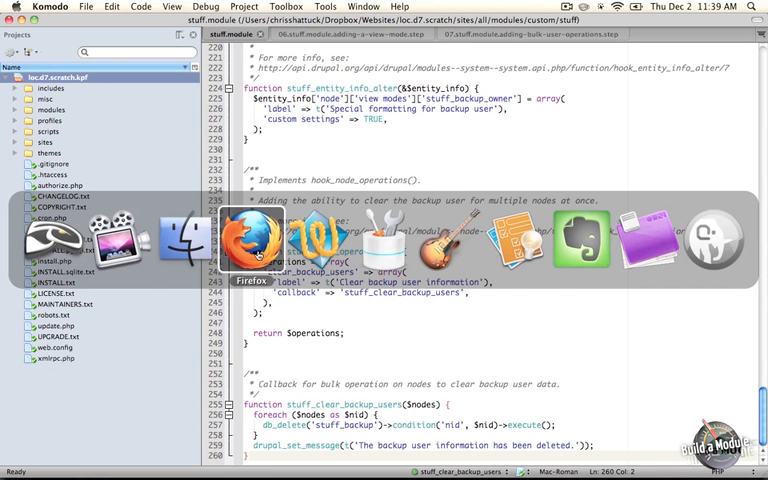
Go to the site's content administration page and view the available Update options operations
{"action": "left_click", "coordinate": [252, 240]}
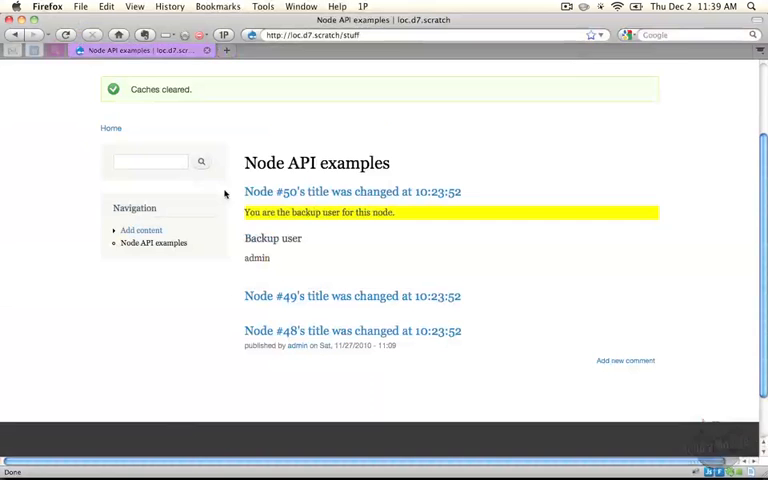
{"action": "left_click", "coordinate": [152, 68]}
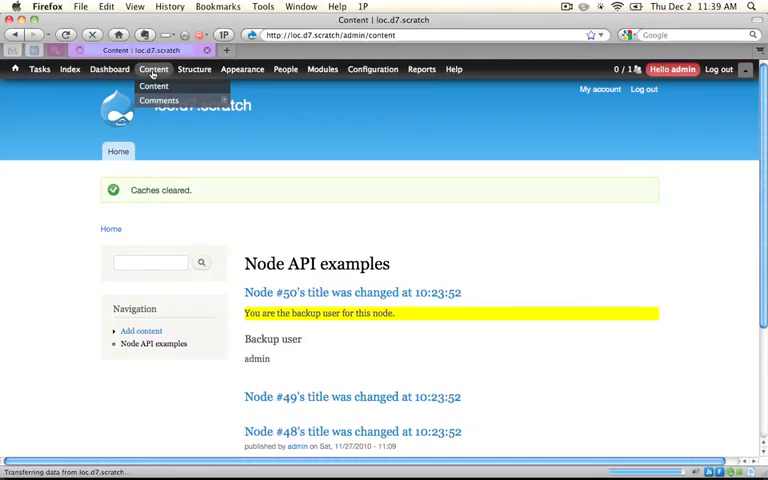
{"action": "left_click", "coordinate": [154, 86]}
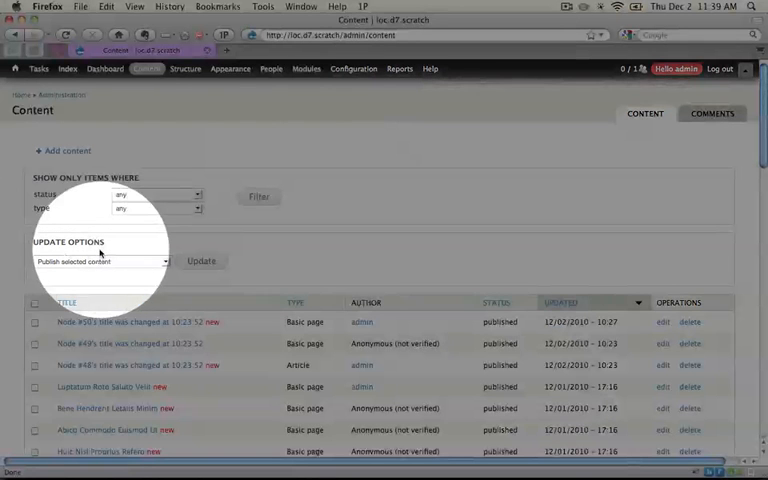
{"action": "left_click", "coordinate": [100, 260]}
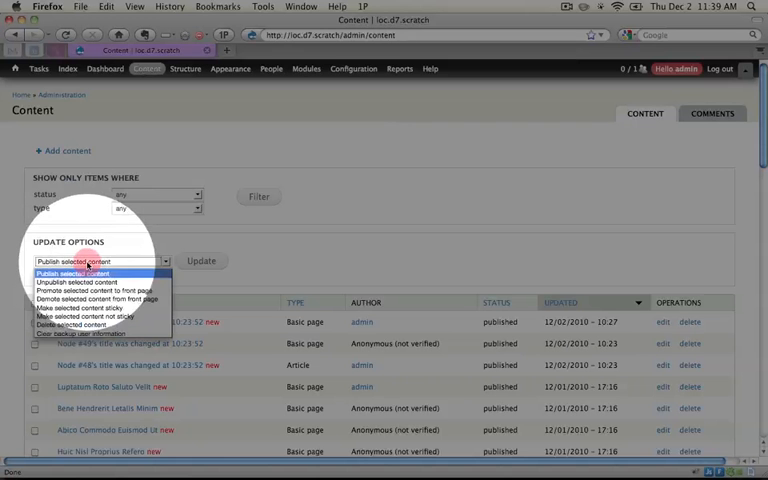
{"action": "mouse_move", "coordinate": [72, 324]}
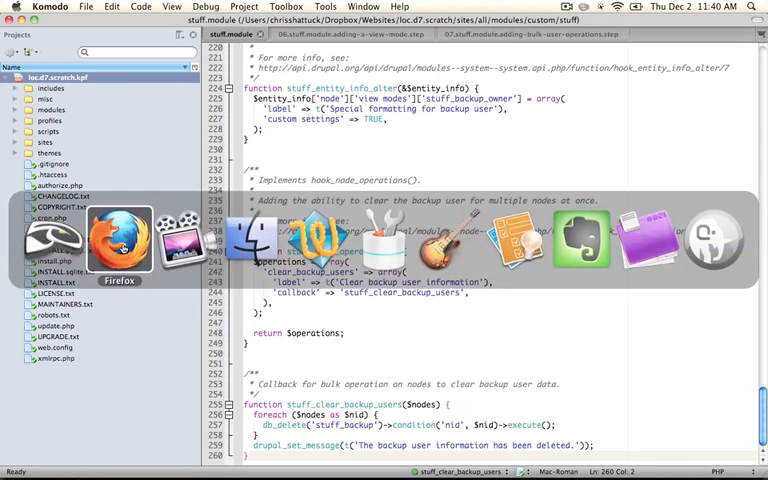
Select nodes #50, #49 and #48 and run 'Clear backup user information' on them
{"action": "left_click", "coordinate": [118, 240]}
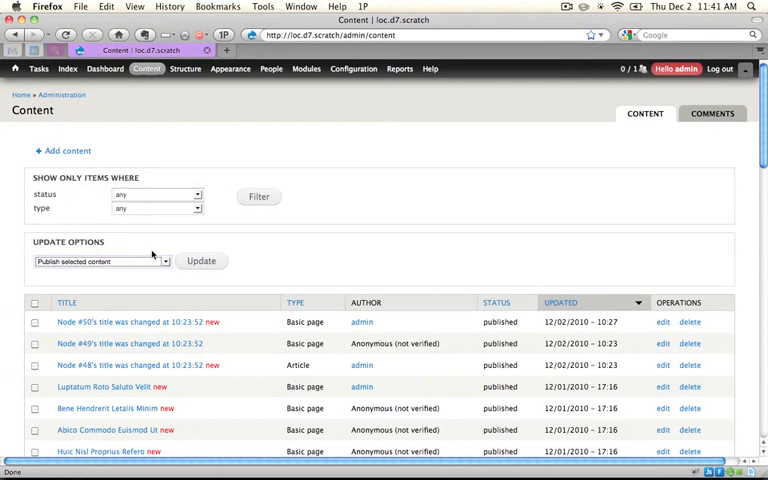
{"action": "left_click", "coordinate": [34, 322]}
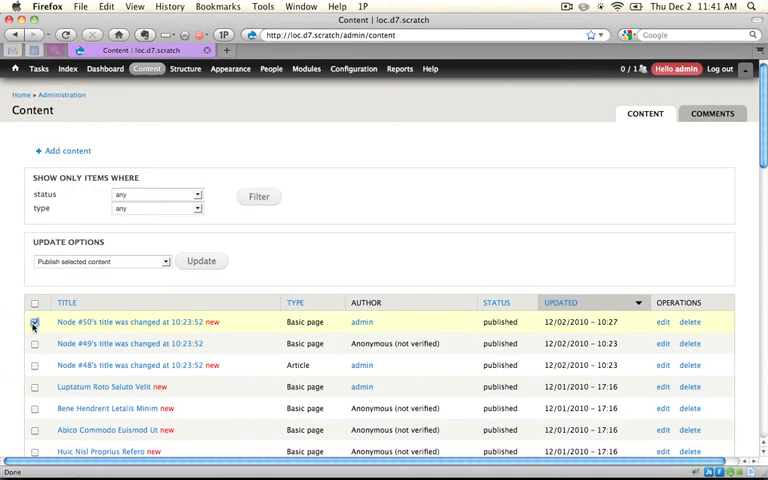
{"action": "left_click", "coordinate": [34, 344]}
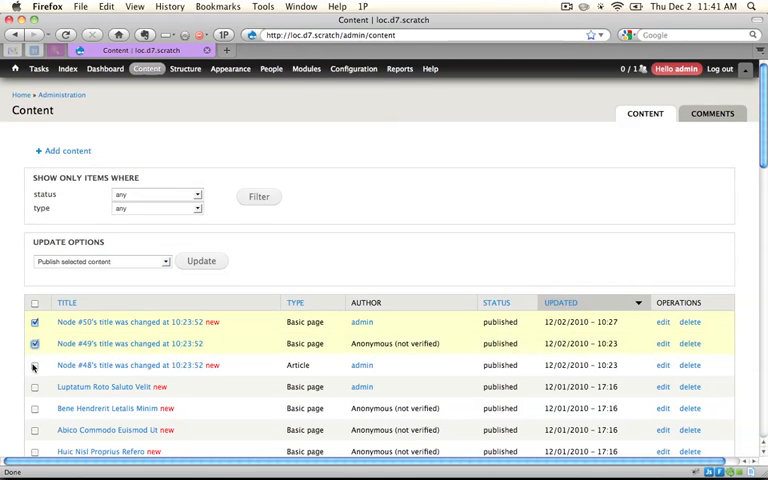
{"action": "left_click", "coordinate": [34, 364]}
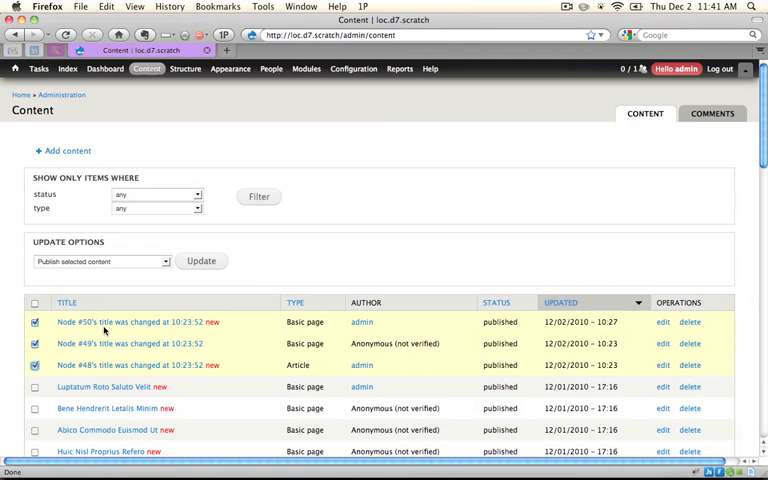
{"action": "mouse_move", "coordinate": [170, 260]}
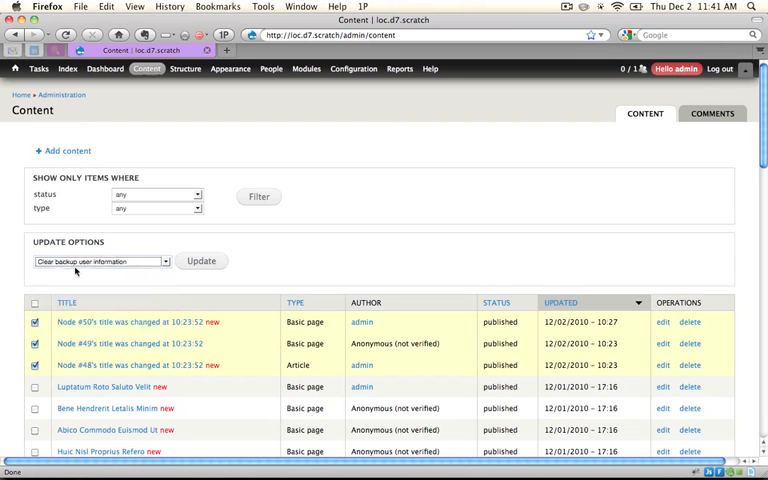
{"action": "mouse_move", "coordinate": [200, 260]}
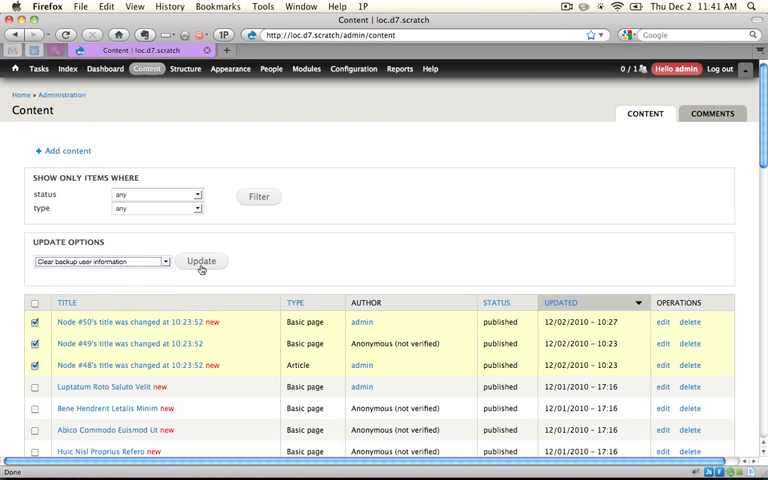
{"action": "left_click", "coordinate": [200, 260]}
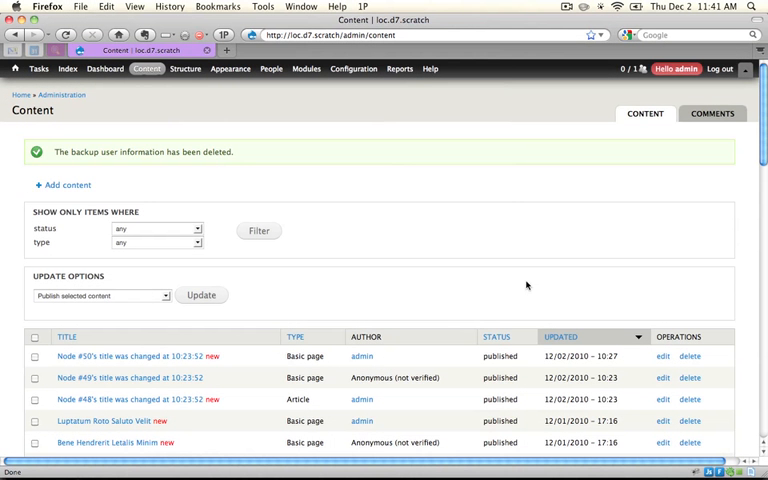
Edit node #50 and bring its Backup user fieldset into view
{"action": "left_click", "coordinate": [662, 356]}
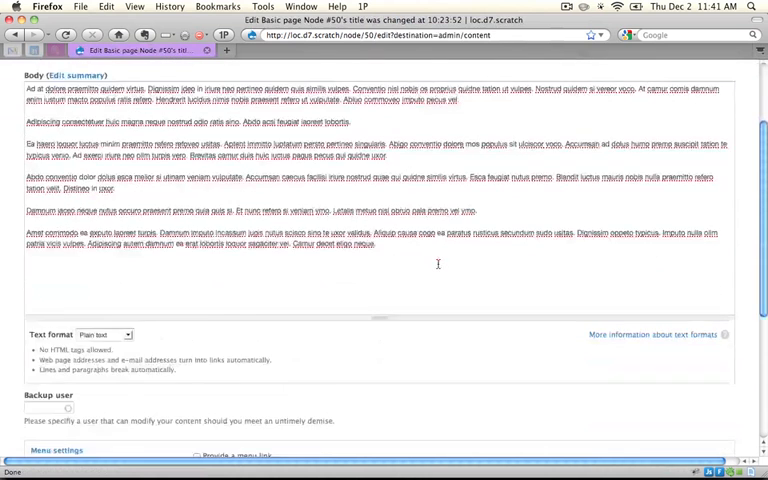
{"action": "scroll", "scroll_direction": "down", "scroll_amount": 3}
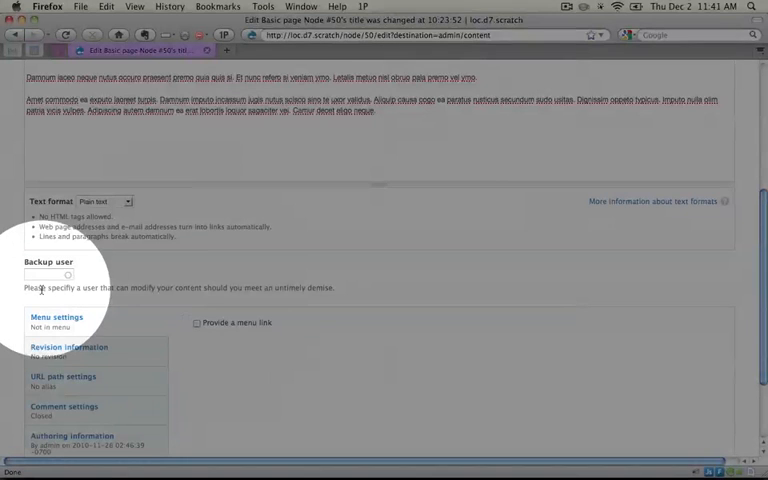